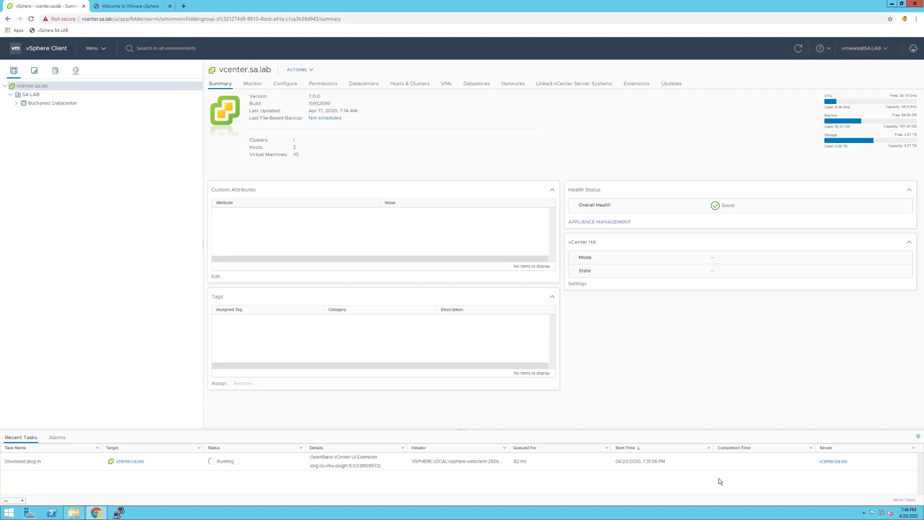
mouse_move(346, 470)
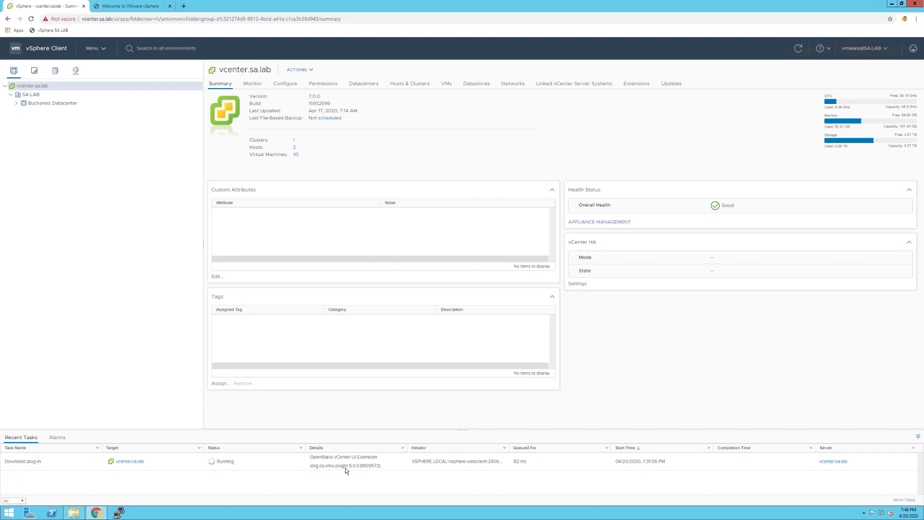
mouse_move(360, 469)
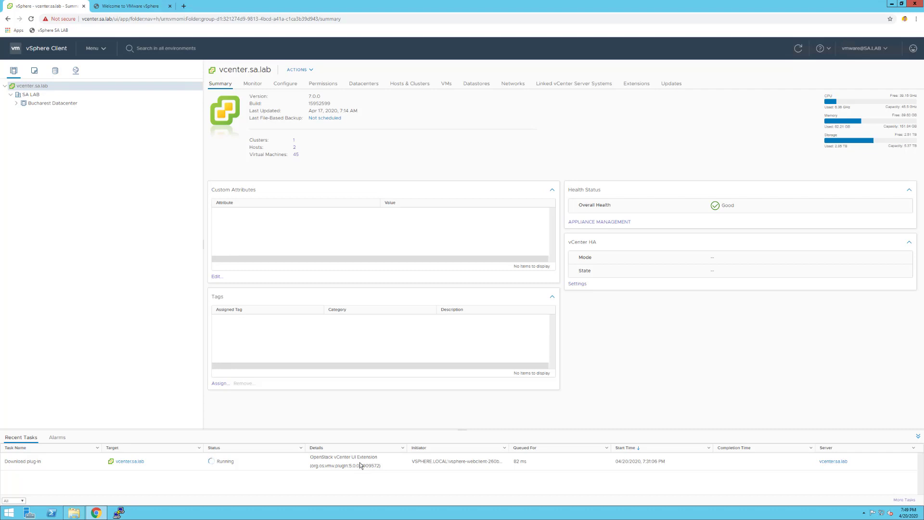
mouse_move(371, 180)
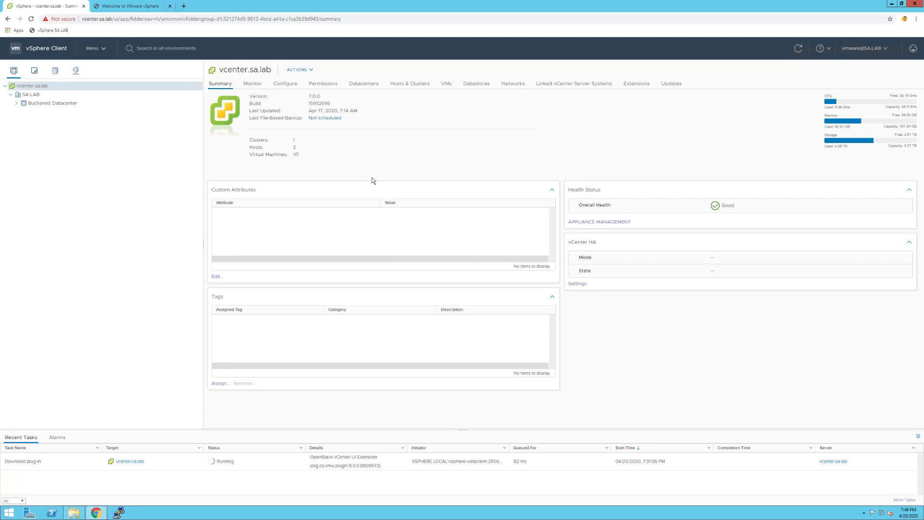
mouse_move(358, 158)
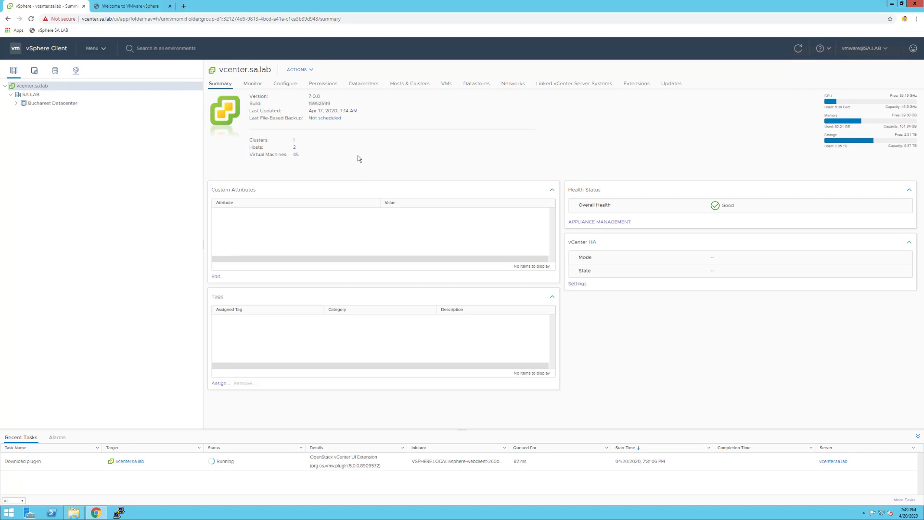
mouse_move(344, 98)
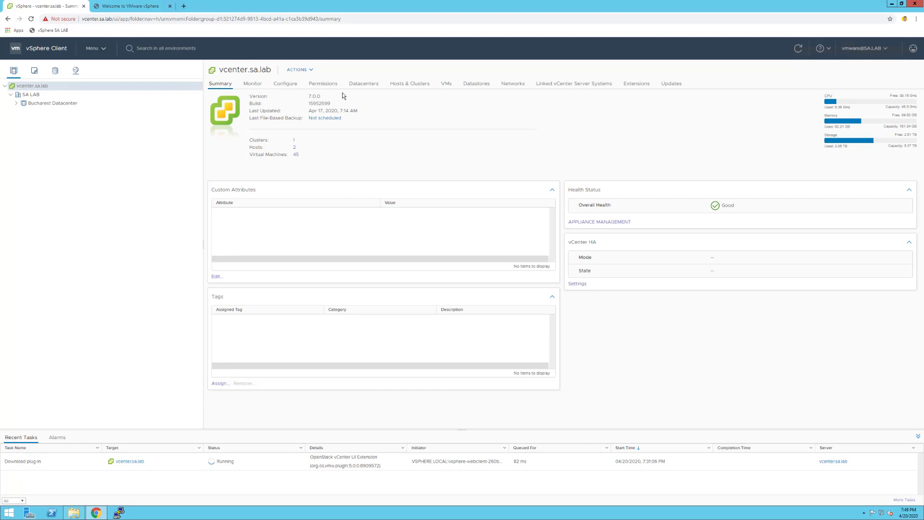
mouse_move(338, 468)
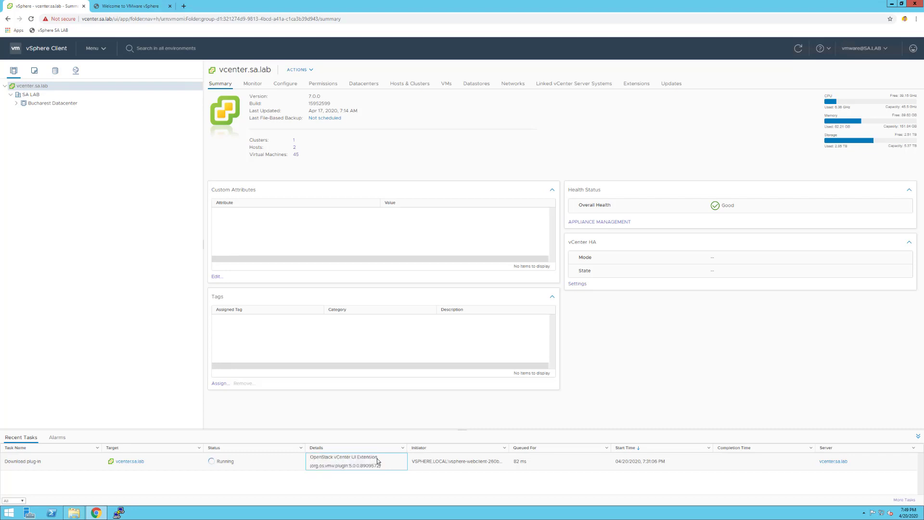
mouse_move(381, 462)
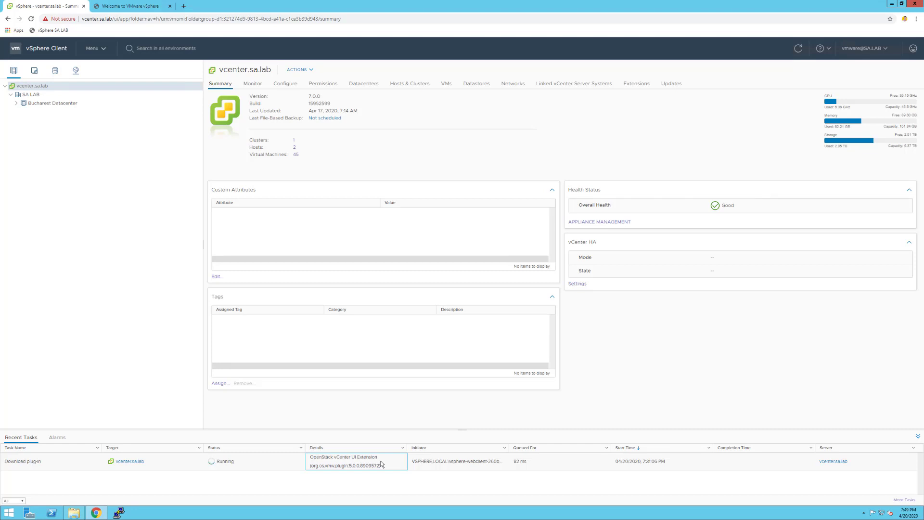
mouse_move(376, 458)
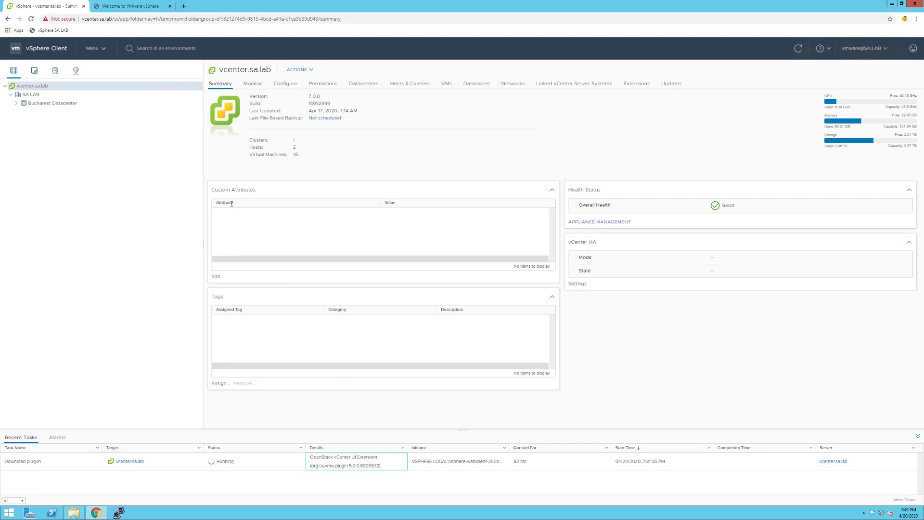
mouse_move(124, 134)
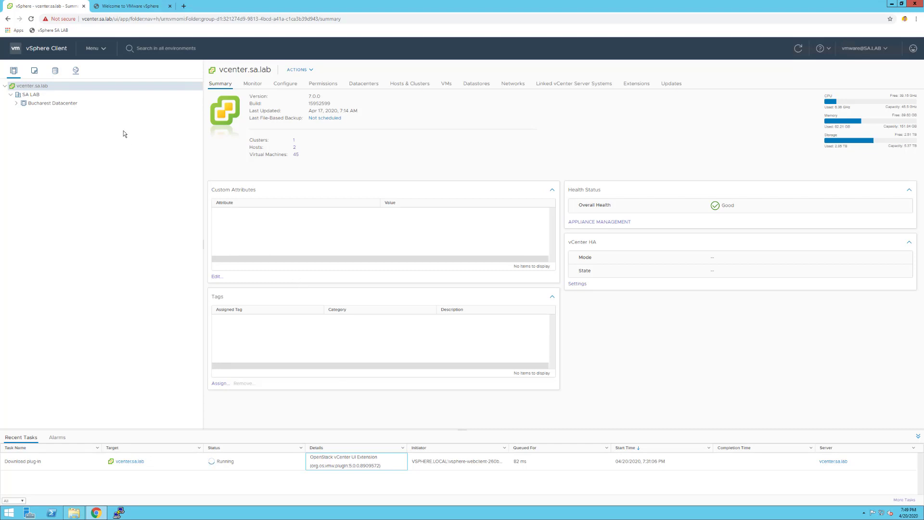
mouse_move(103, 52)
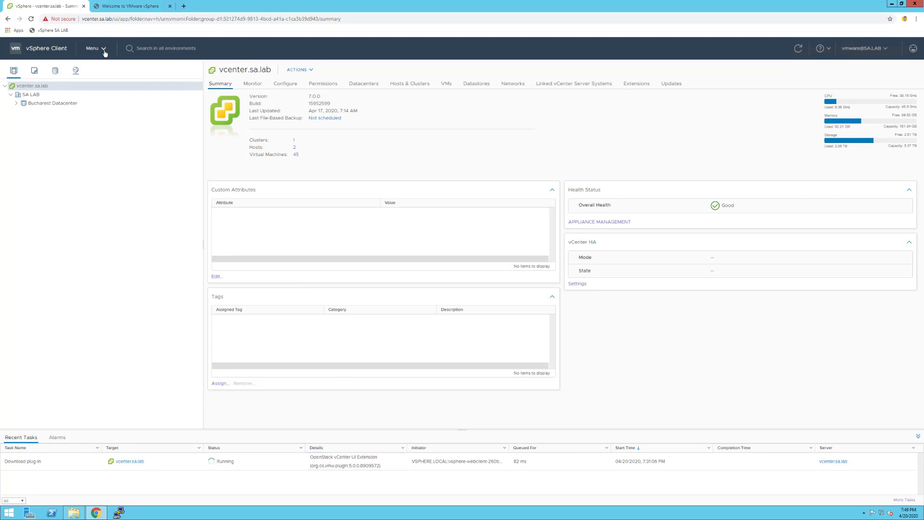
Open Administration > Client Plugins to show the Failed OpenStack extensions
click(92, 48)
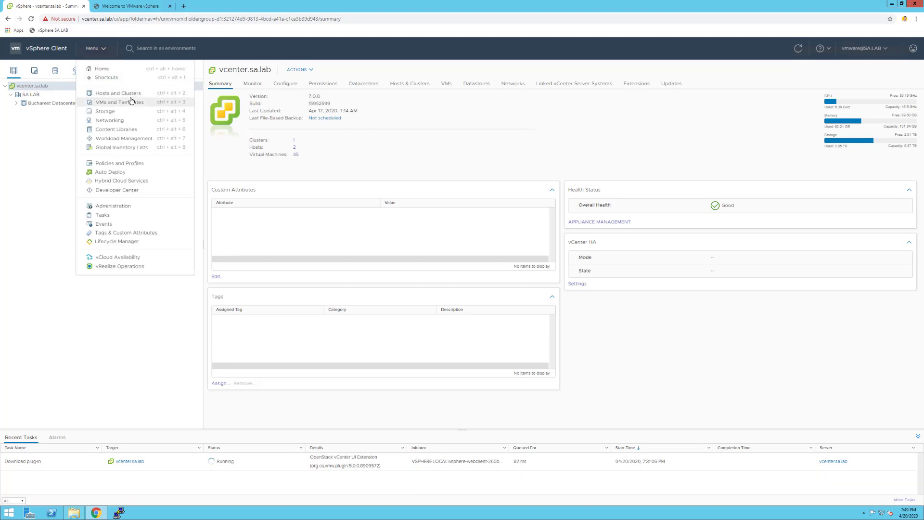
click(112, 205)
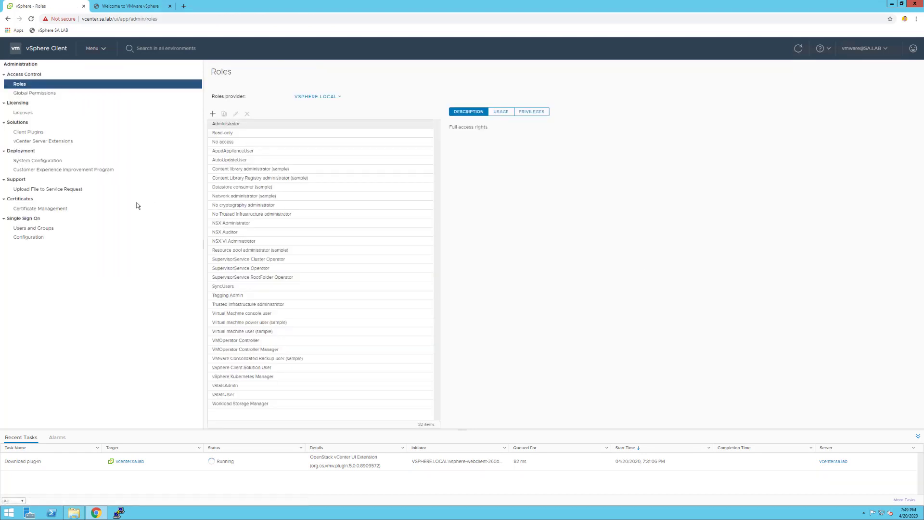
mouse_move(59, 150)
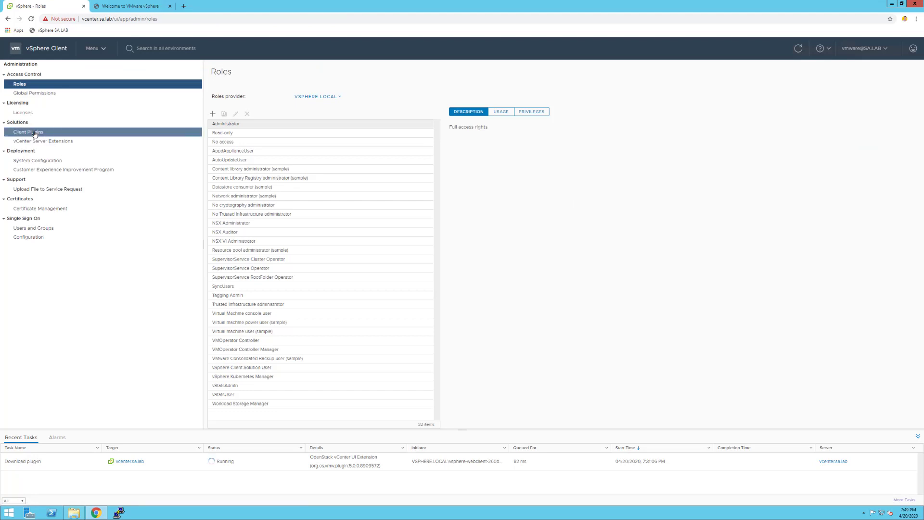
click(28, 131)
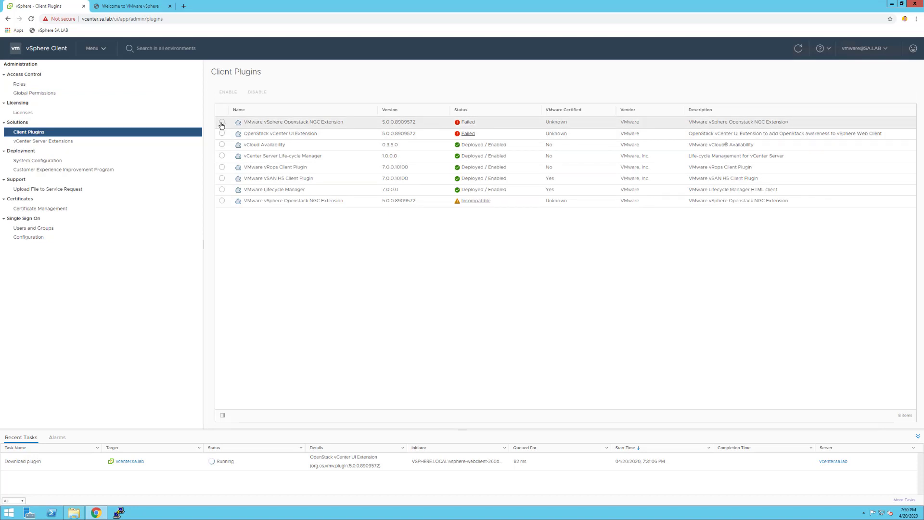
click(222, 121)
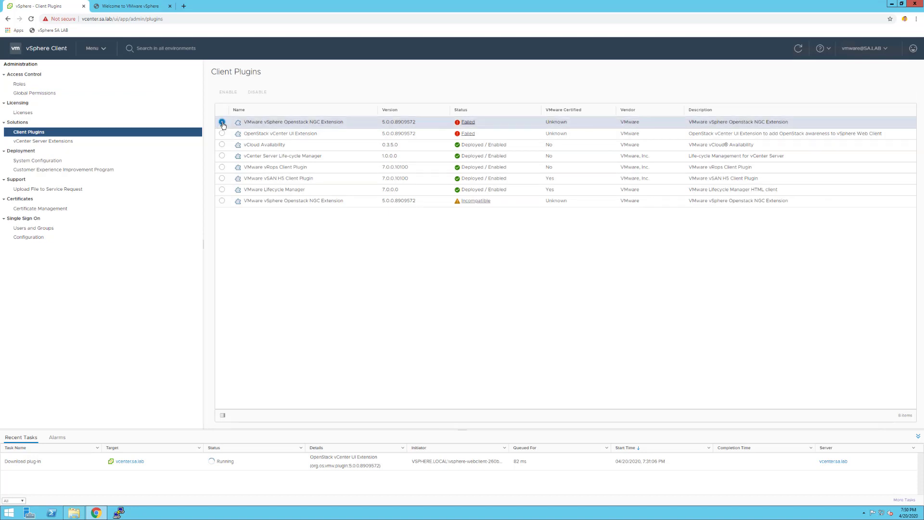
click(223, 122)
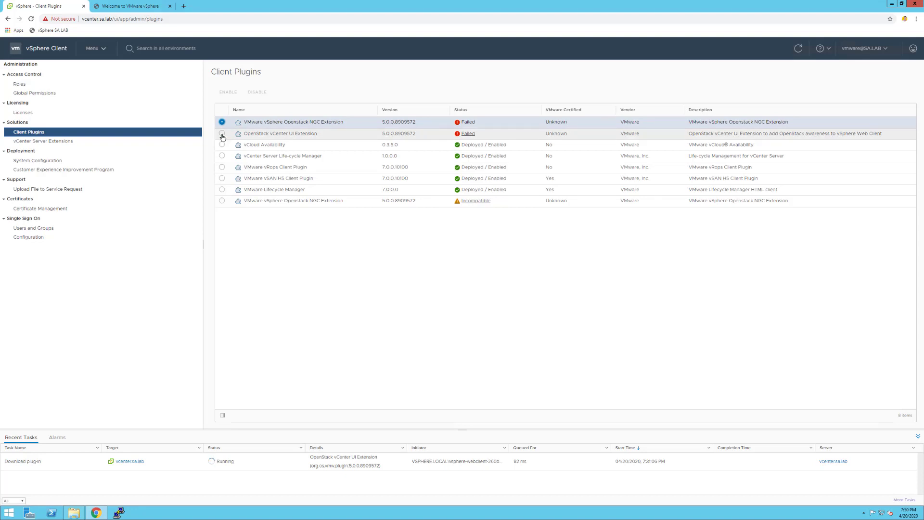
click(222, 200)
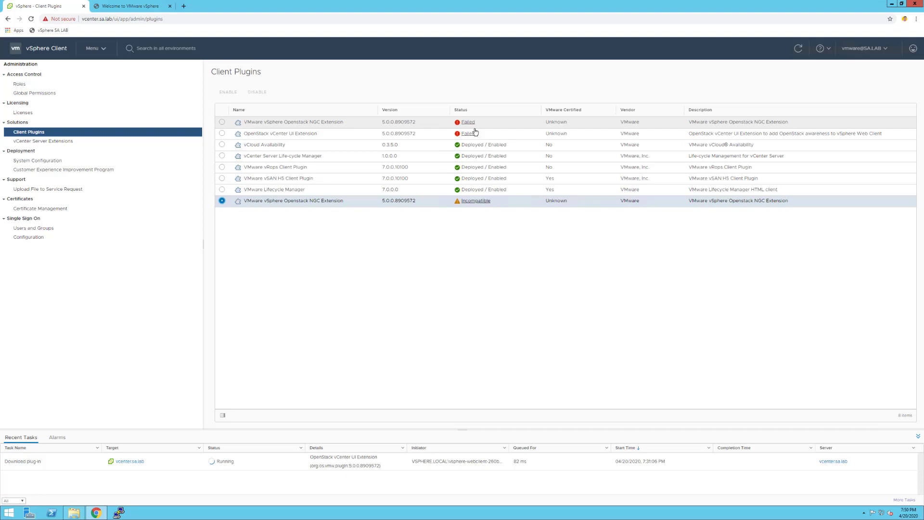
mouse_move(467, 202)
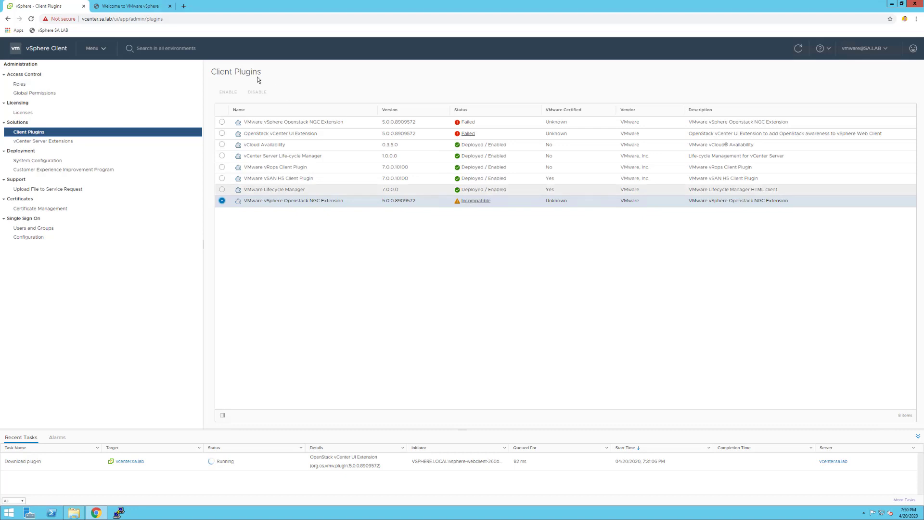
click(132, 6)
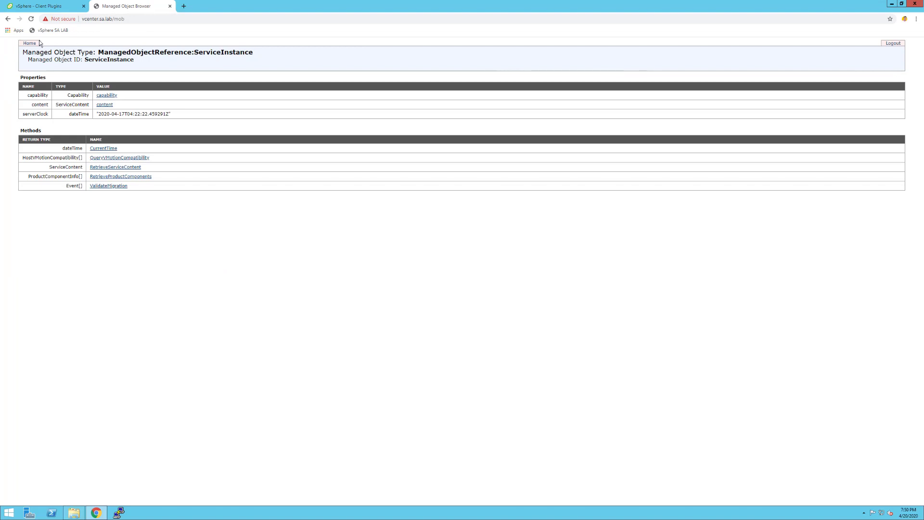
mouse_move(143, 37)
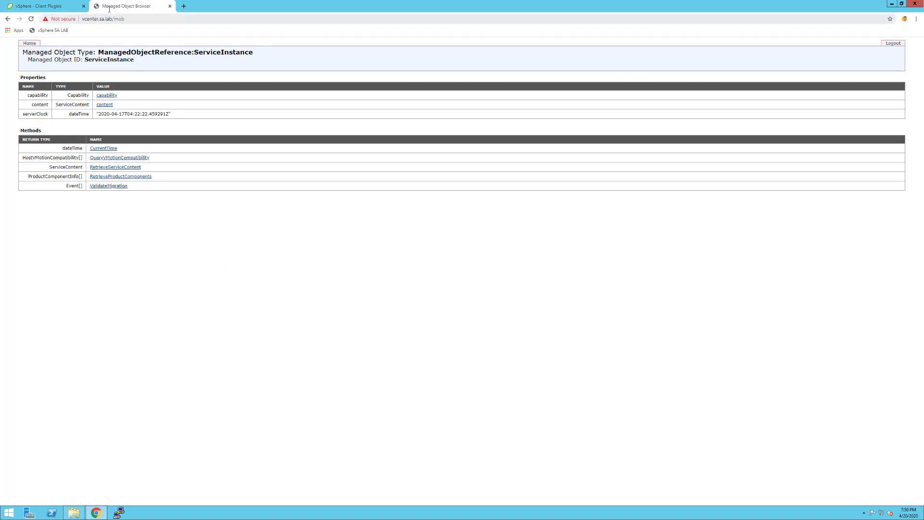
mouse_move(131, 6)
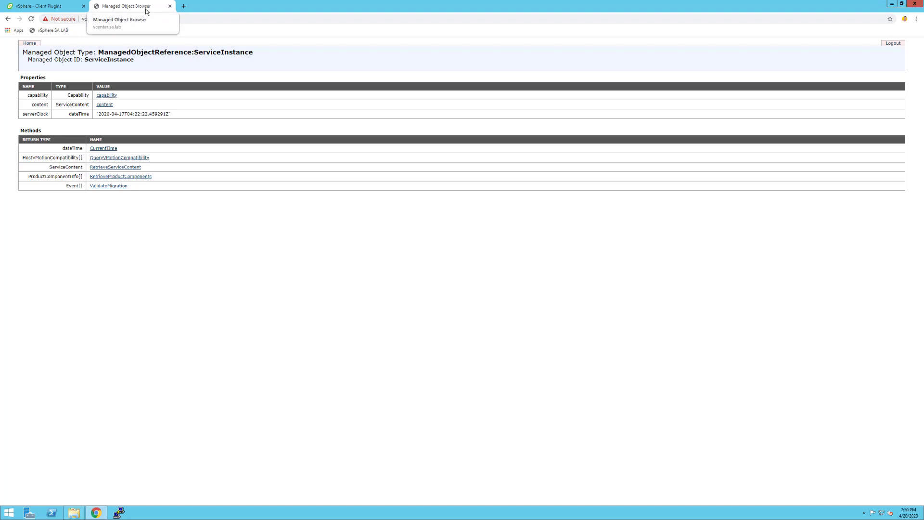
mouse_move(104, 105)
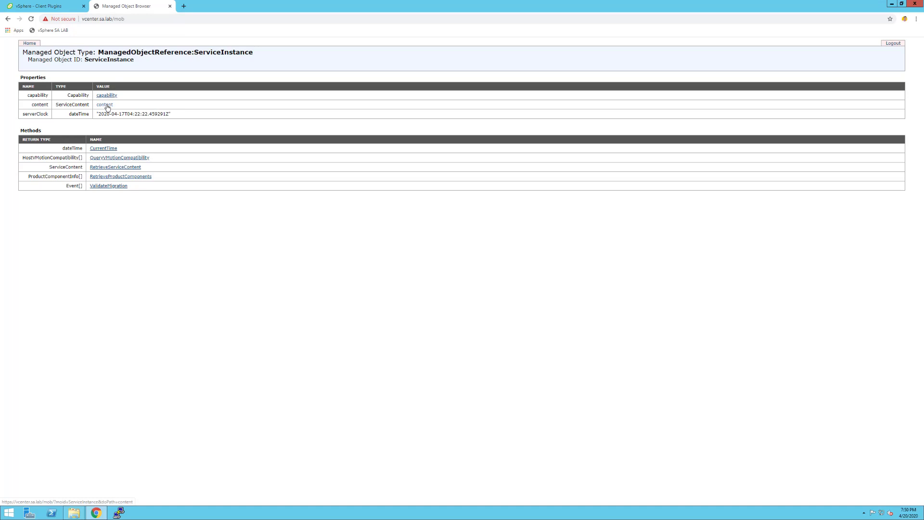
Open the ServiceInstance 'content' link to list vCenter's manager objects
click(105, 105)
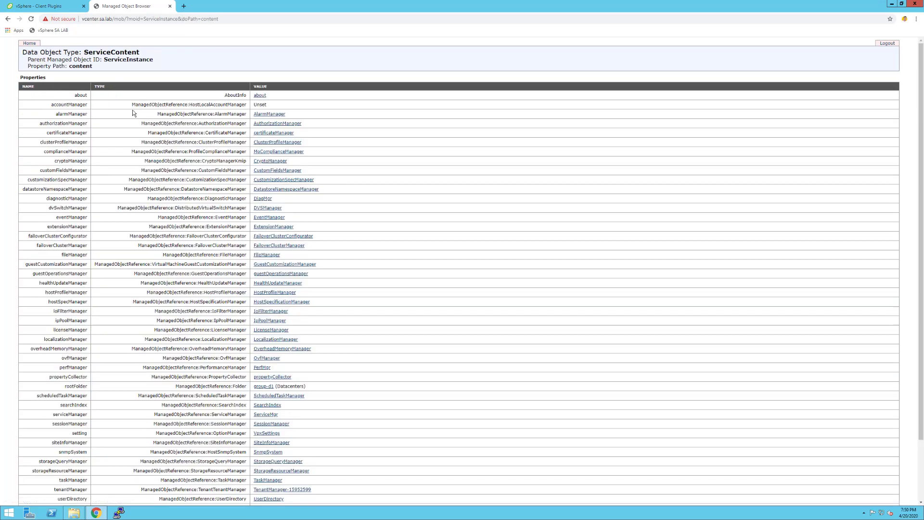
mouse_move(109, 121)
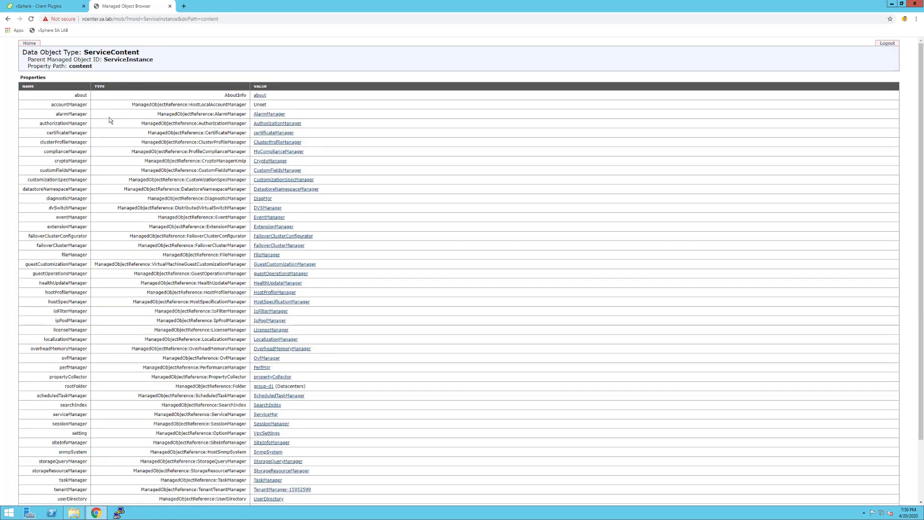
mouse_move(125, 136)
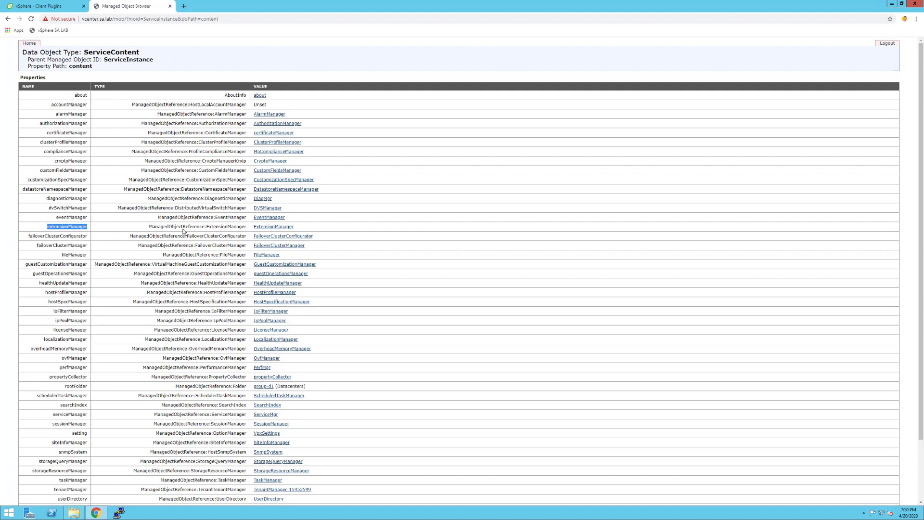
Expand ExtensionManager's full extensionList and open the com.vmware.openstack.vcext.instance-30 entry
click(273, 226)
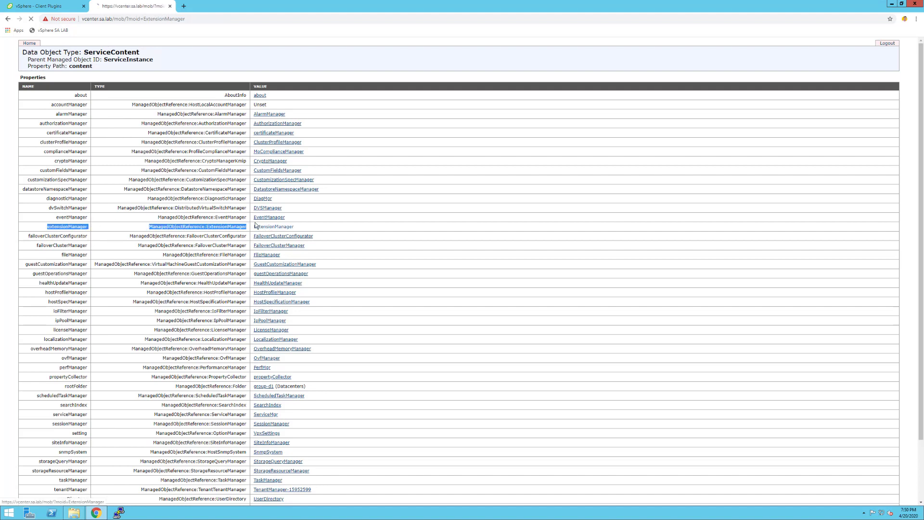
click(273, 227)
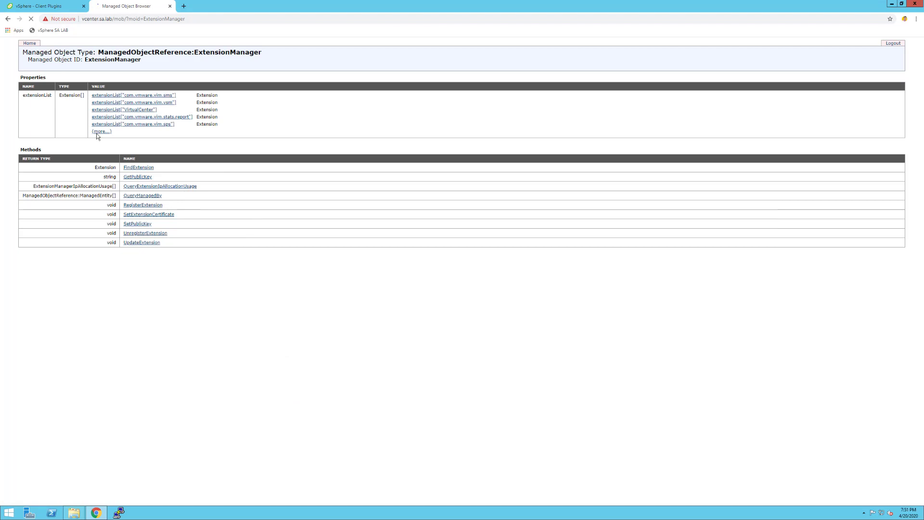
click(101, 131)
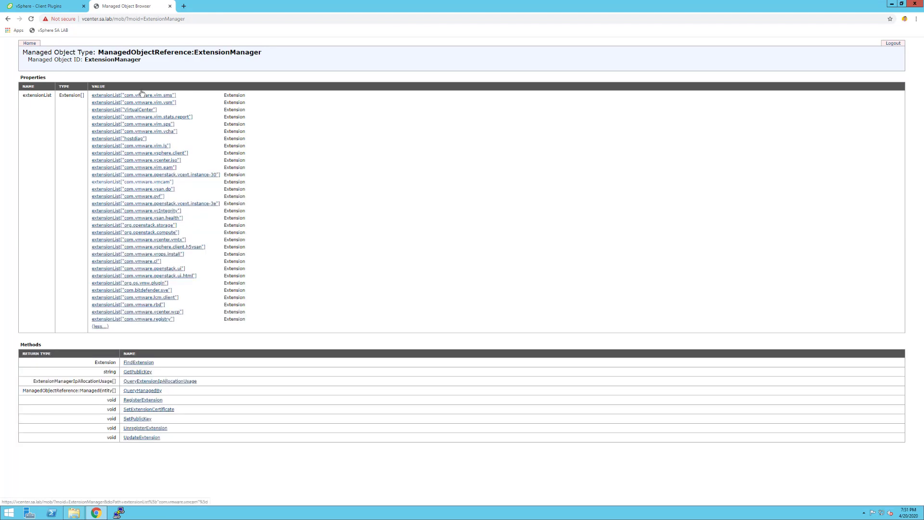
mouse_move(134, 95)
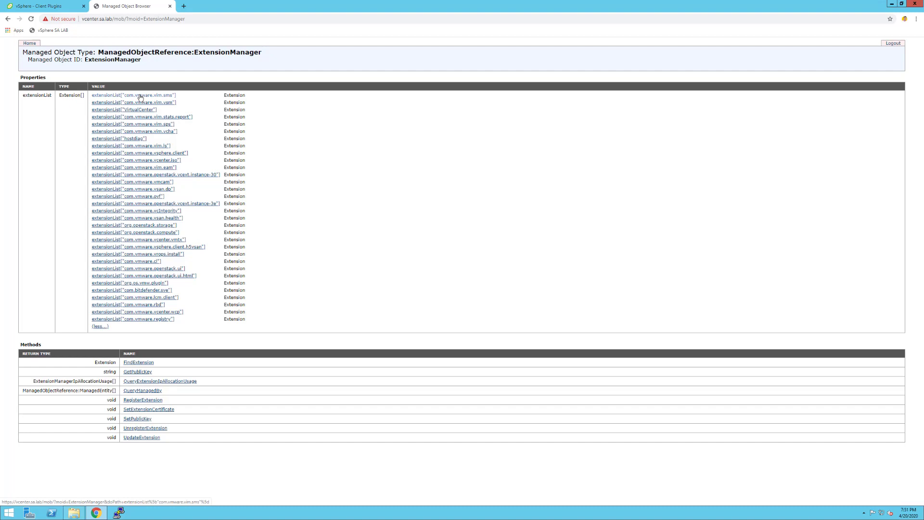
mouse_move(140, 102)
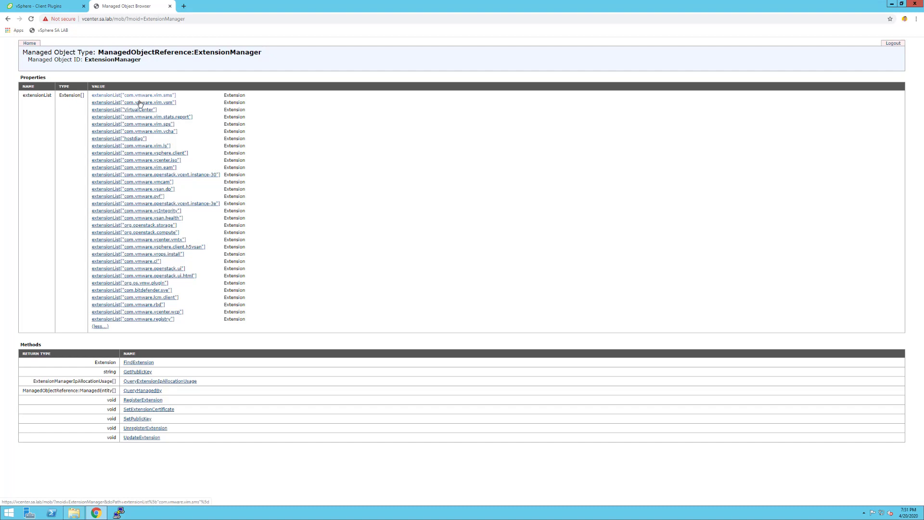
mouse_move(155, 175)
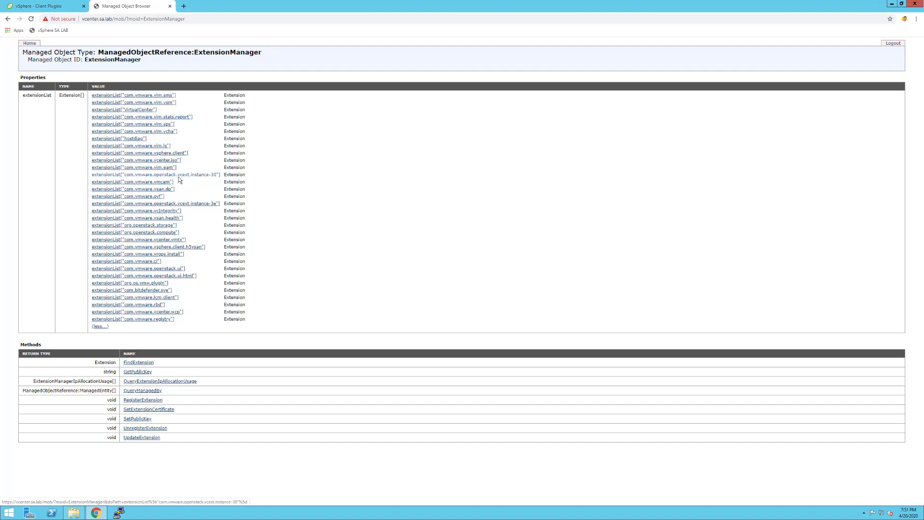
mouse_move(132, 182)
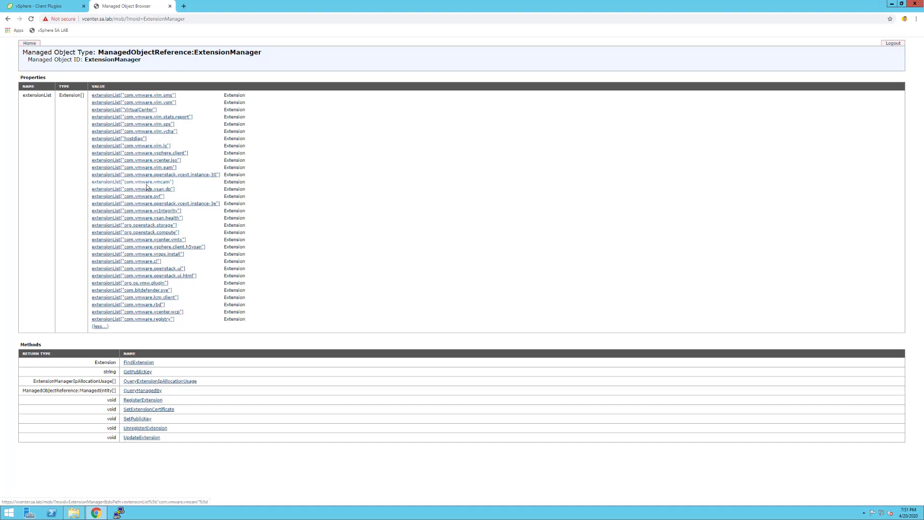
click(155, 174)
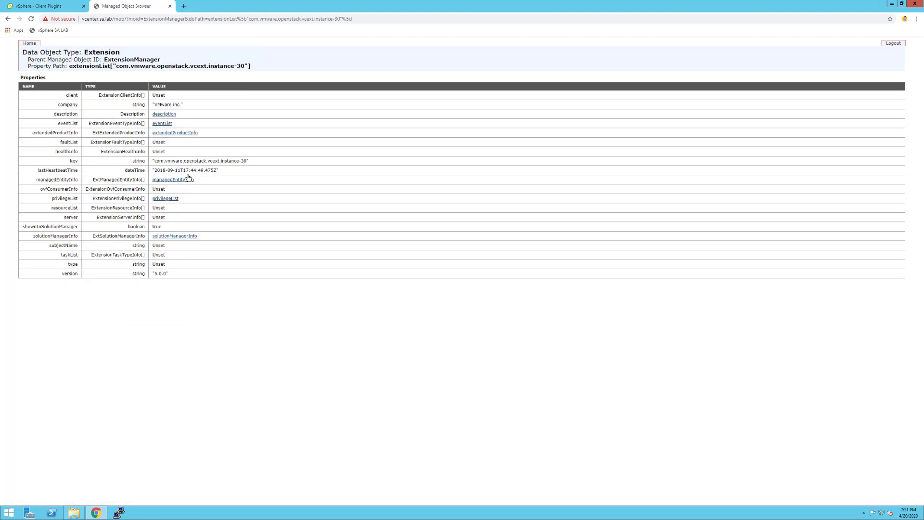
mouse_move(119, 98)
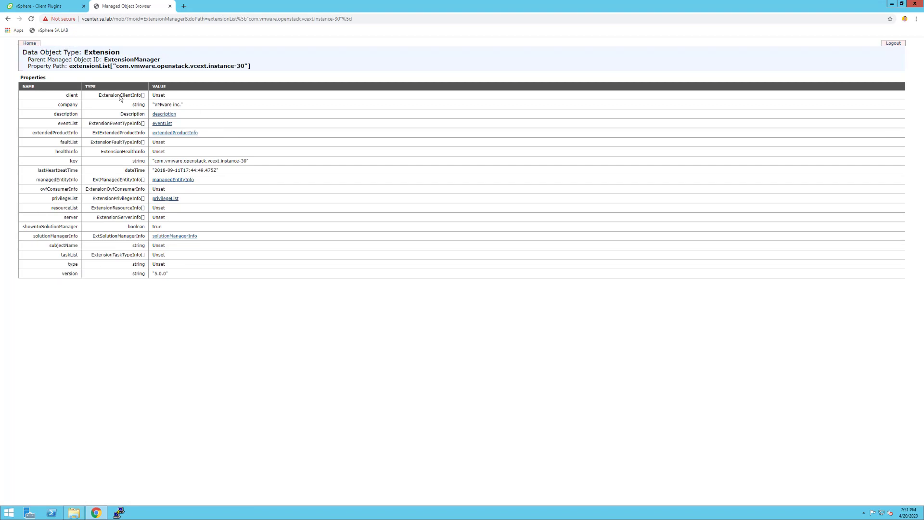
mouse_move(79, 170)
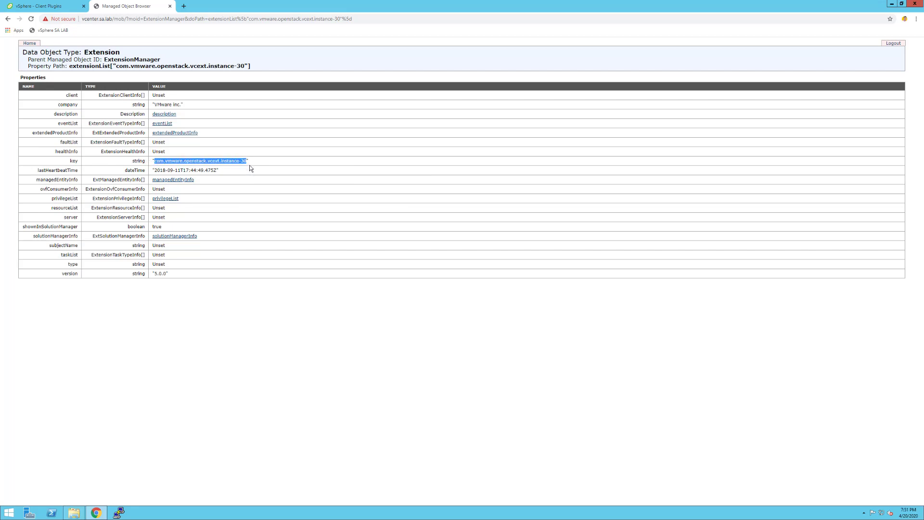
Copy the instance-30 extension key and go back to the ExtensionManager page
click(248, 161)
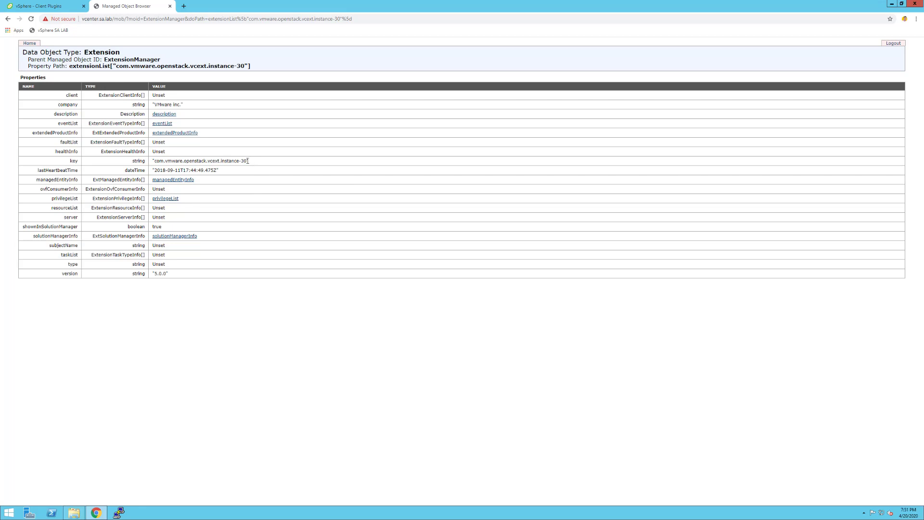
click(8, 18)
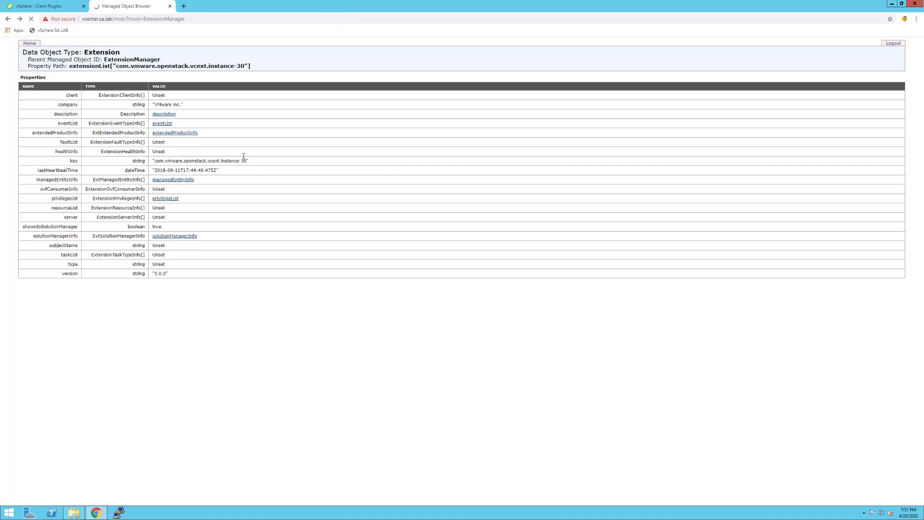
click(8, 18)
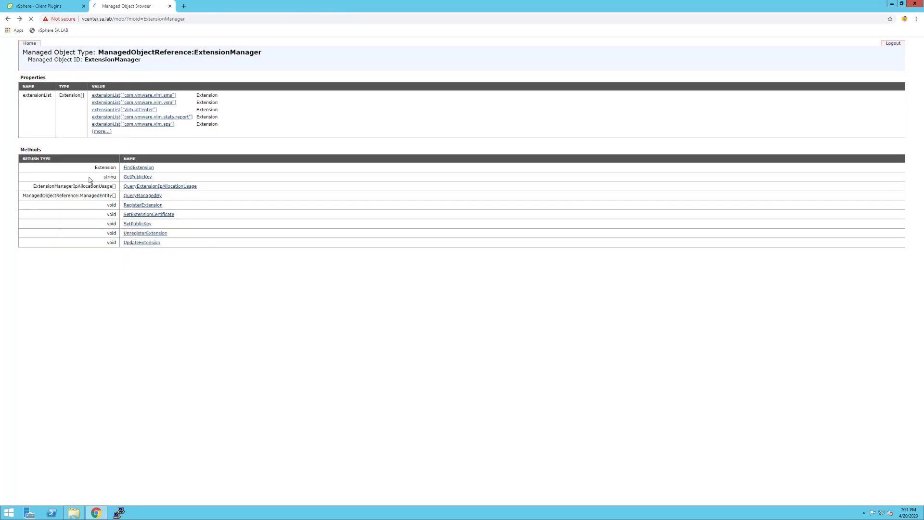
mouse_move(84, 168)
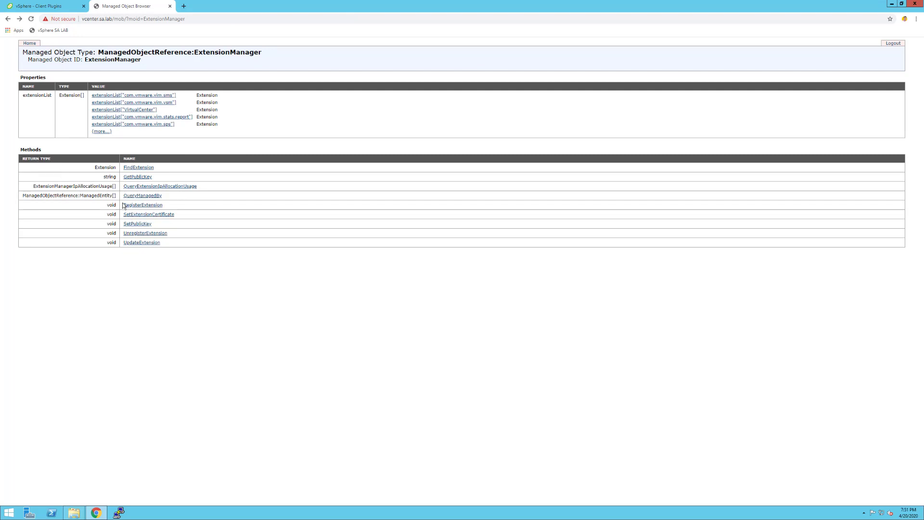
Invoke UnregisterExtension with extensionKey 'com.vmware.openstack.vcext.instance-30'
click(145, 233)
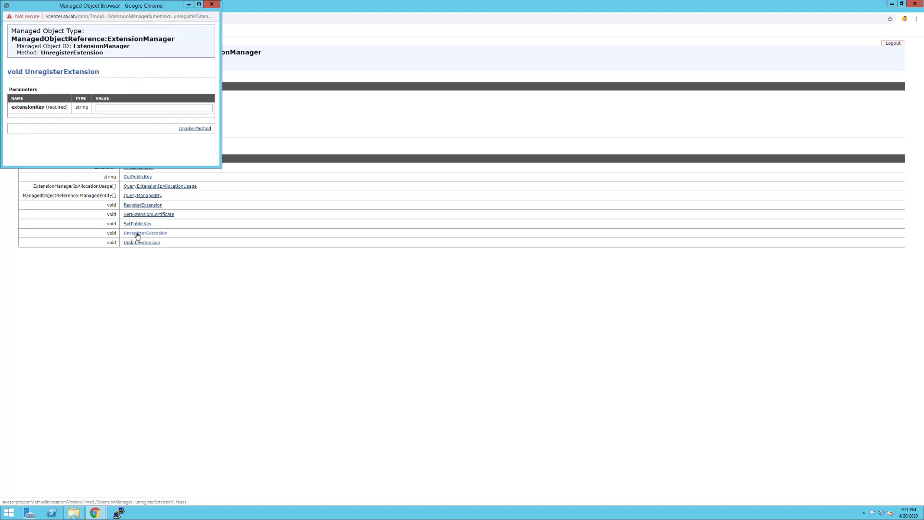
click(153, 108)
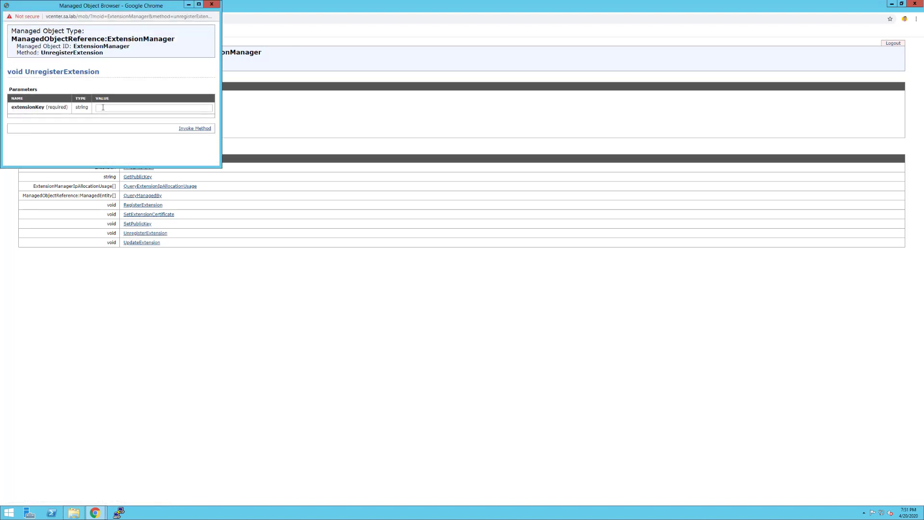
text(com.vmware.openstack.vcext.instance-30)
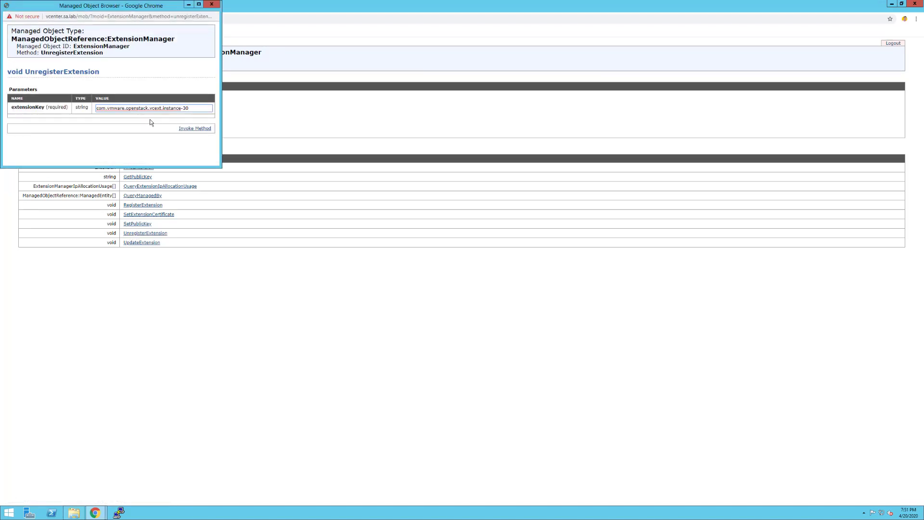
click(195, 128)
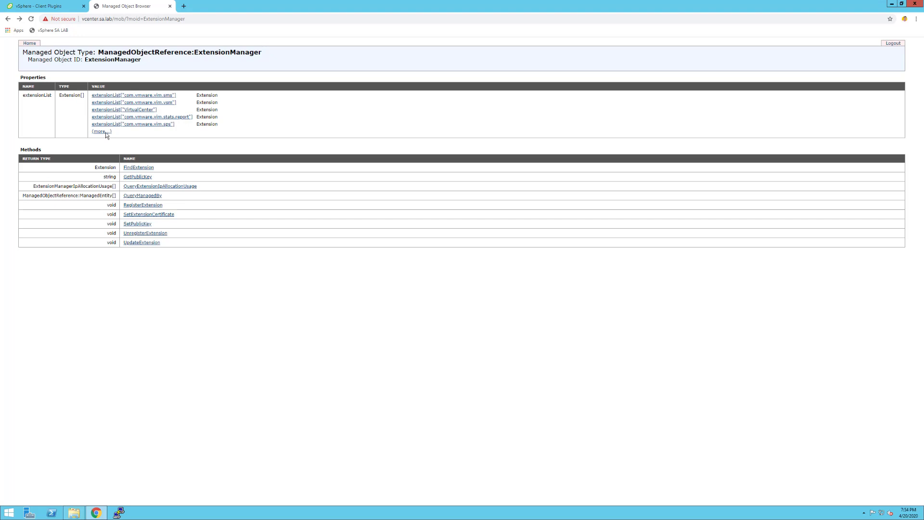
Open com.vmware.openstack.ui.html from the full extension list, copy its key, and return
click(100, 131)
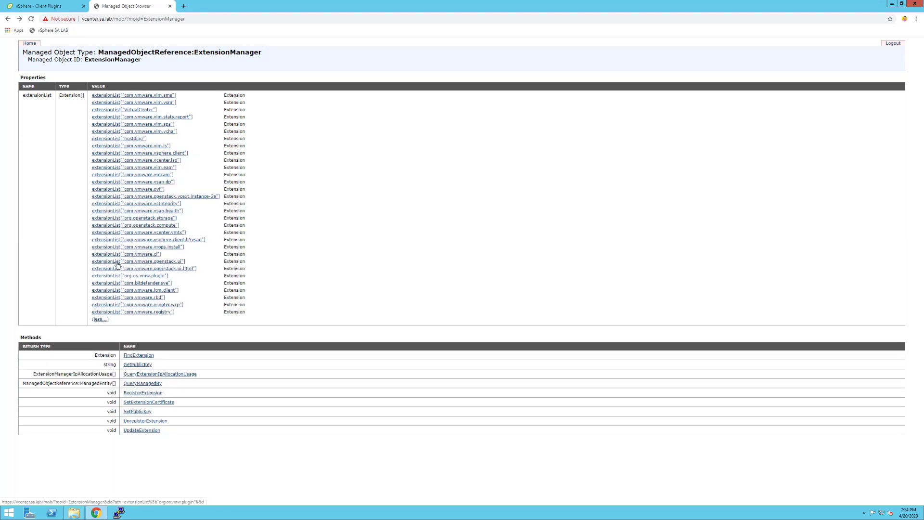
mouse_move(177, 268)
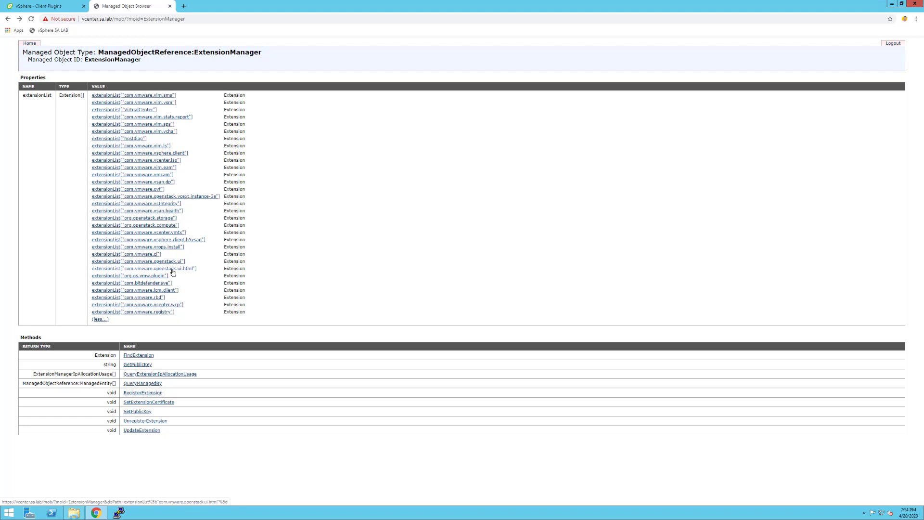
click(137, 261)
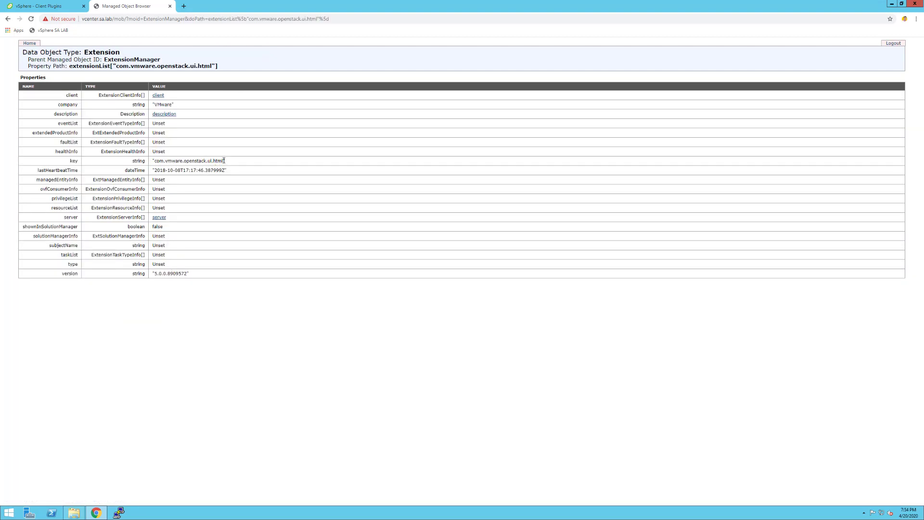
double_click(187, 161)
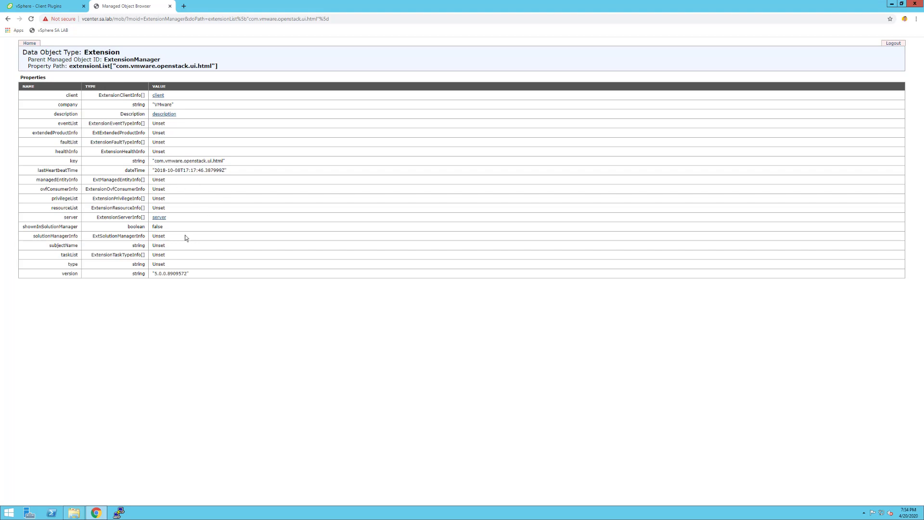
click(8, 18)
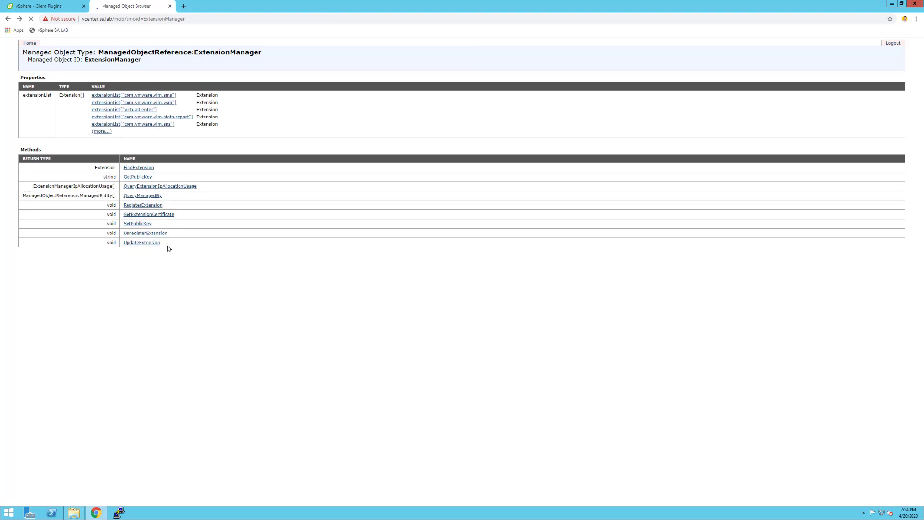
Invoke UnregisterExtension with extensionKey 'com.vmware.openstack.ui.html'
click(145, 233)
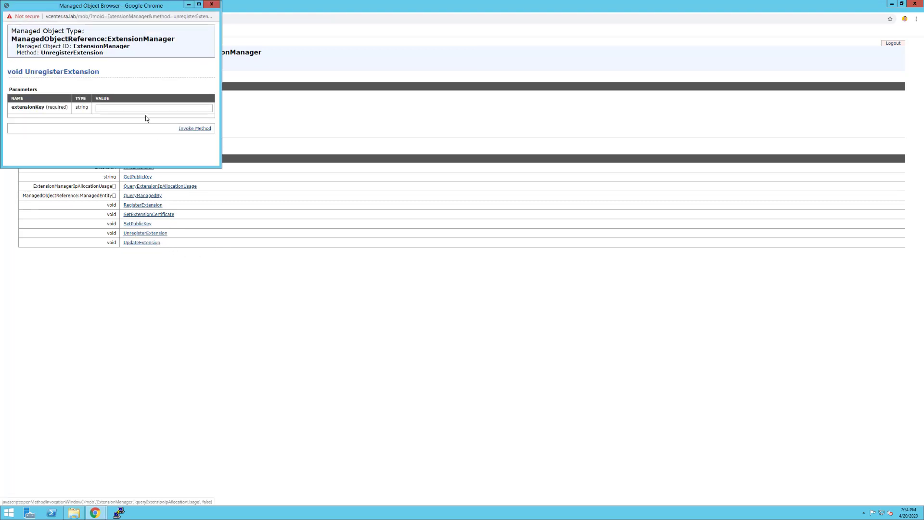
text(com.vmware.openstack.ui.html)
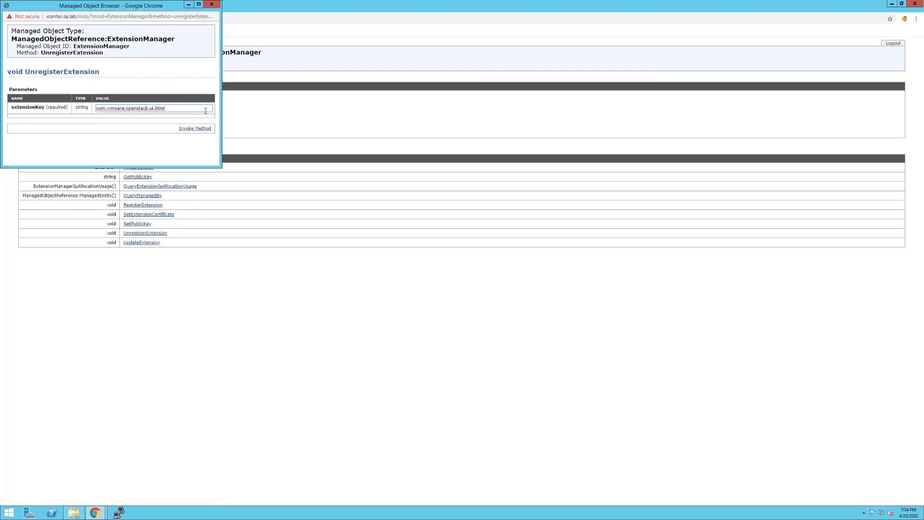
click(195, 128)
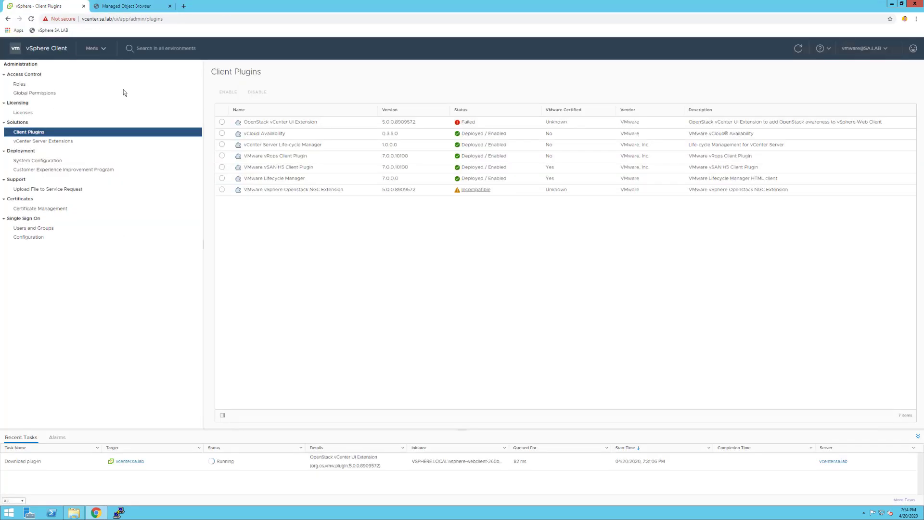
Go to vSphere Home and check Installed Plugins shows no OpenStack entries
click(798, 48)
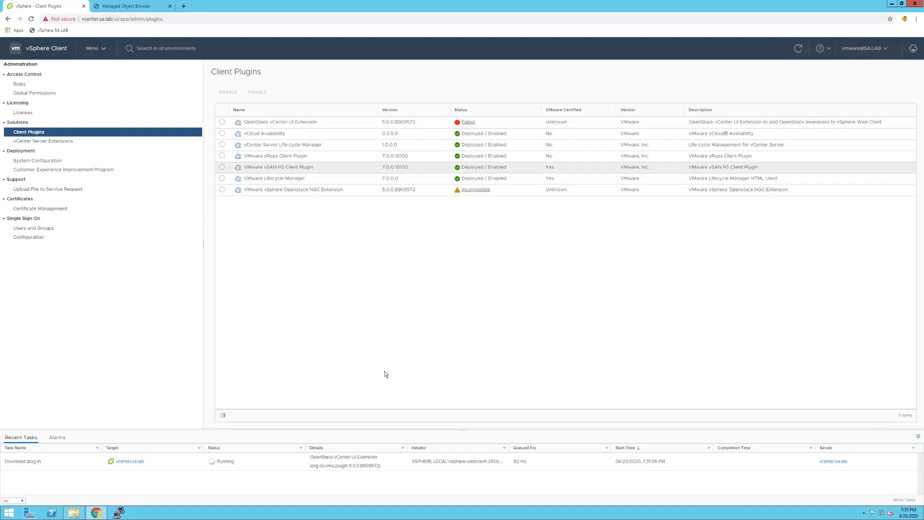
mouse_move(103, 55)
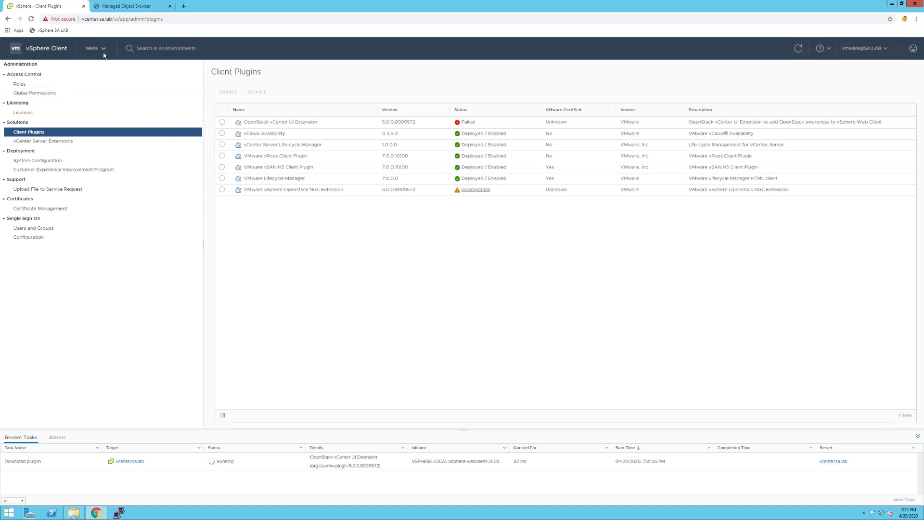
click(93, 48)
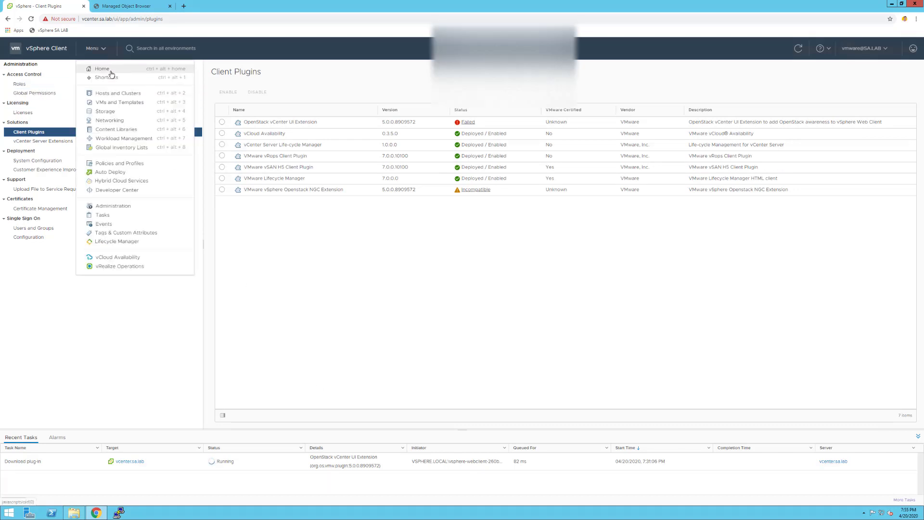
click(101, 68)
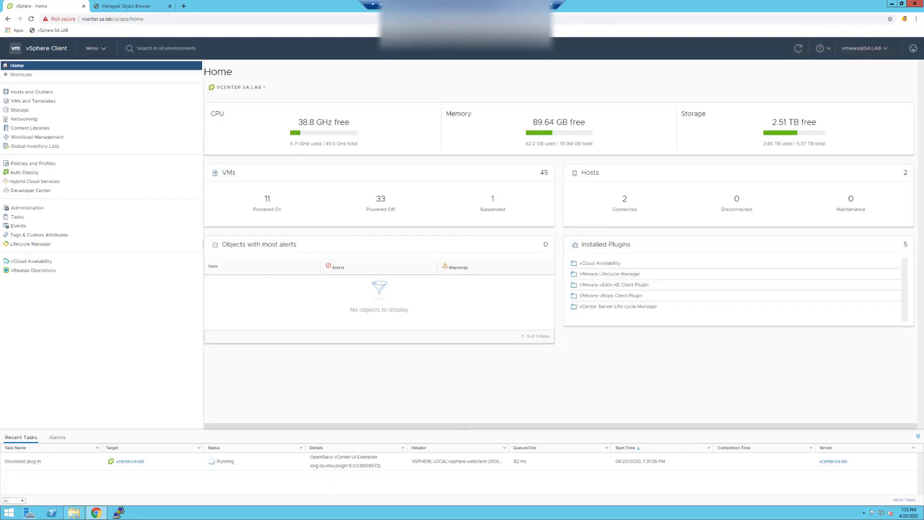